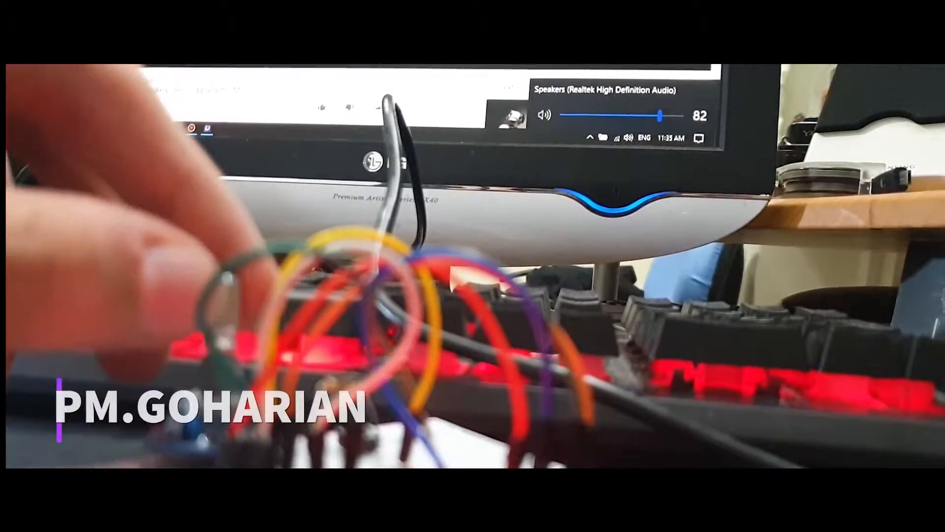
# Run the encoder S2 wire to Digispark pin P0 and place 1k resistor R1 above the board
pyautogui.moveTo(660, 116); pyautogui.dragTo(588, 108)
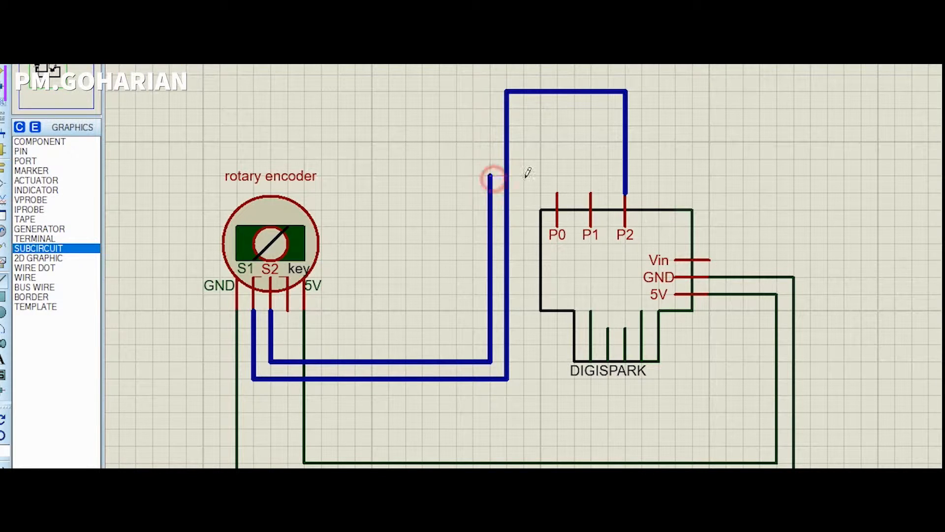
pyautogui.click(490, 176)
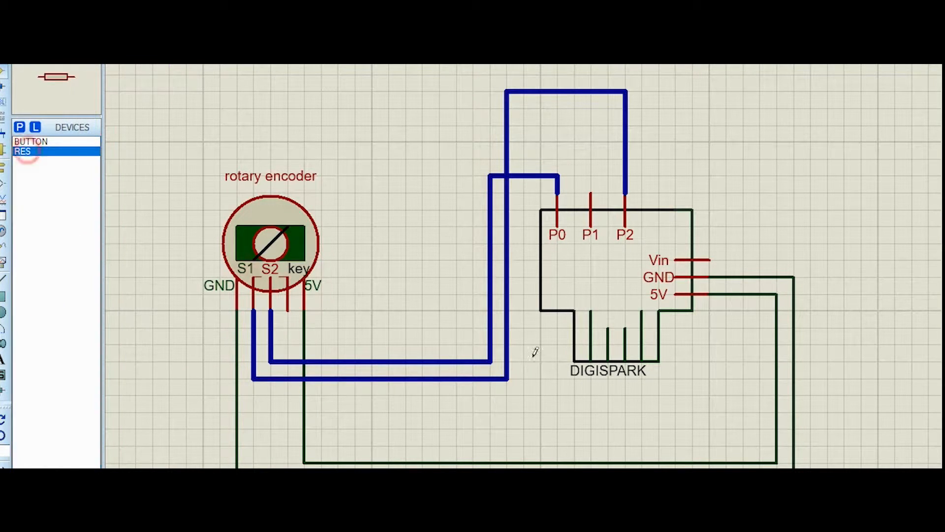
pyautogui.click(557, 127)
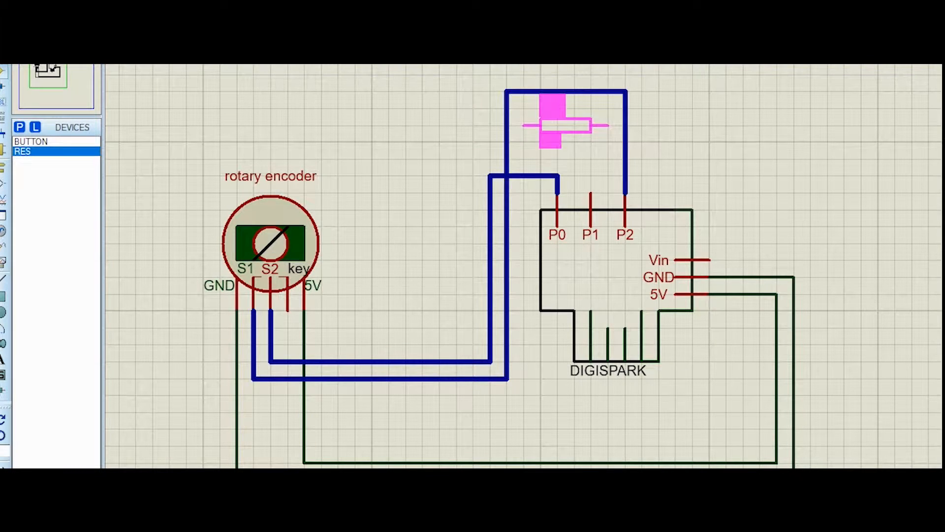
pyautogui.rightClick(403, 117)
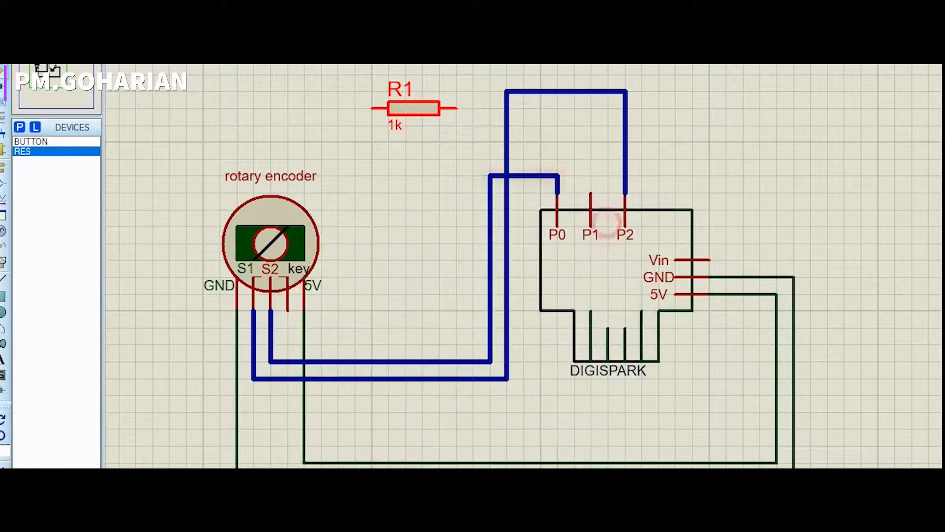
# Wire R1's right terminal down to Digispark pin P1
pyautogui.click(33, 127)
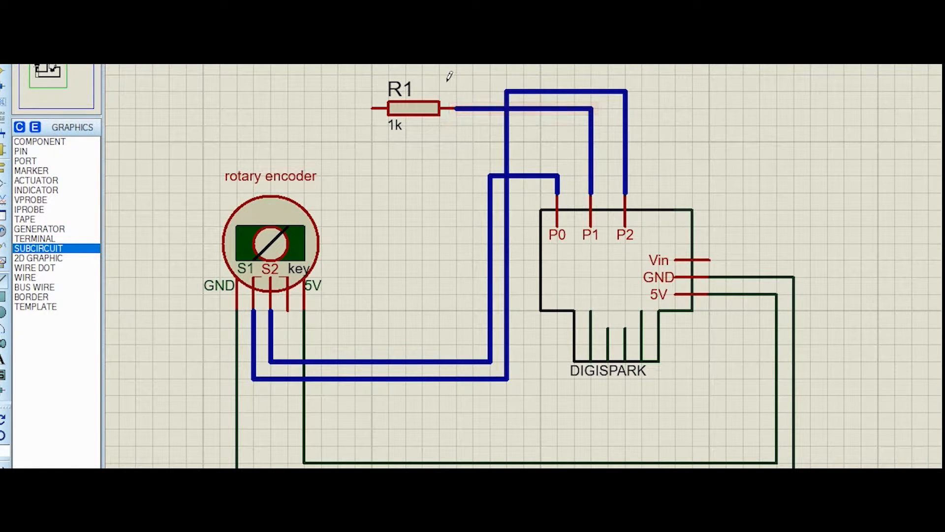
pyautogui.click(40, 229)
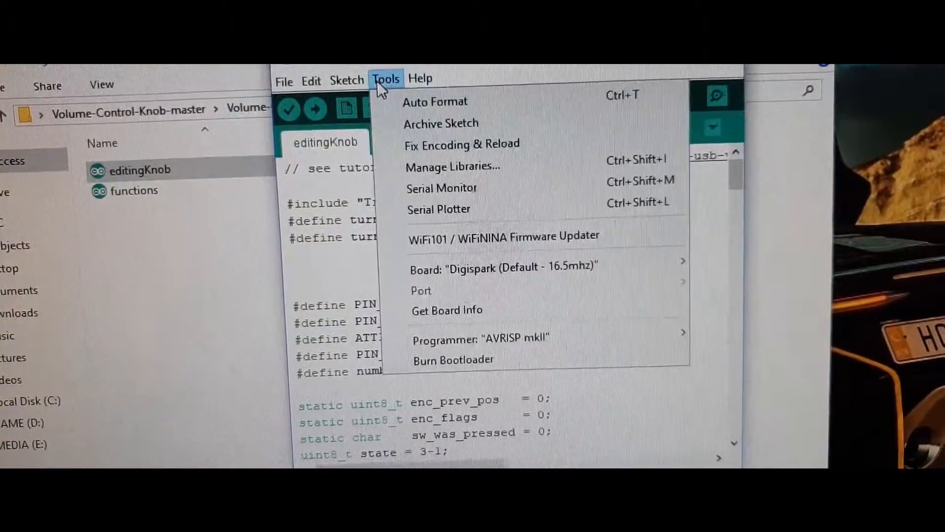
pyautogui.moveTo(503, 267)
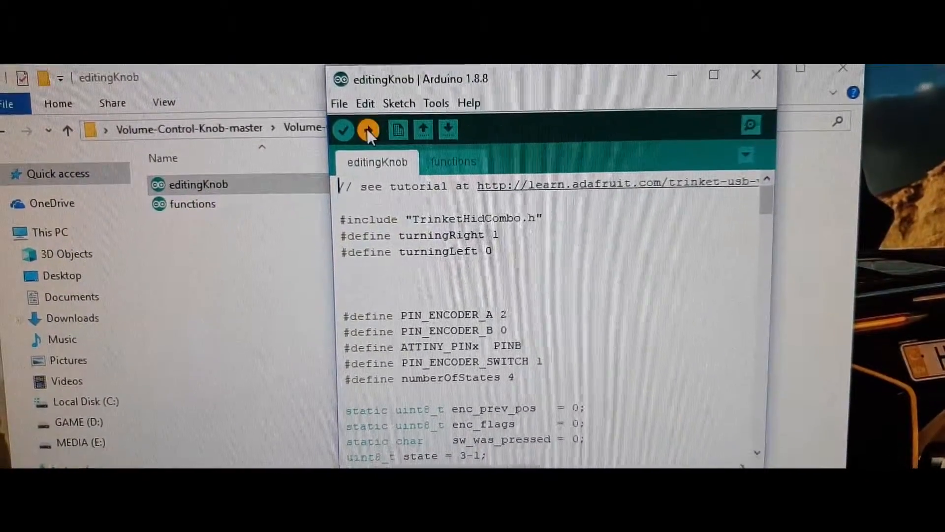
# Compile and upload the editingKnob sketch for the Digispark (Default - 16.5mhz) board
pyautogui.click(343, 129)
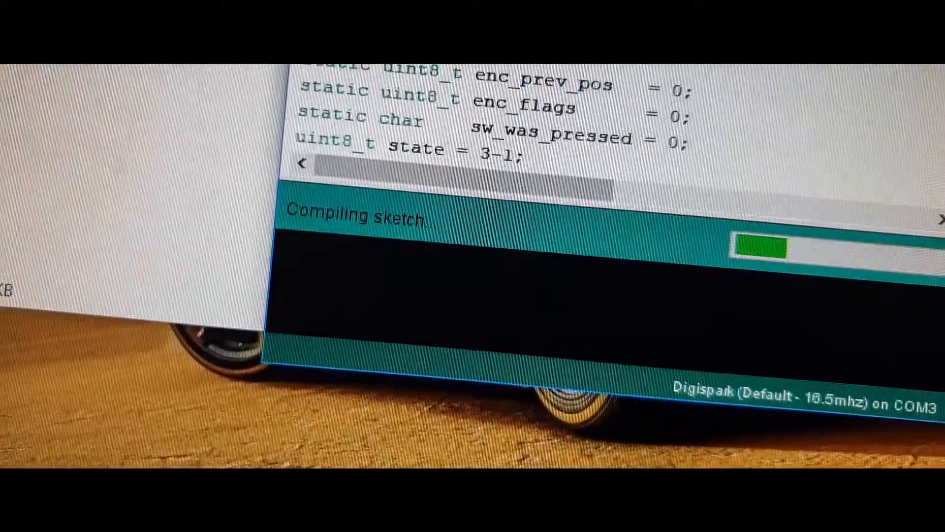